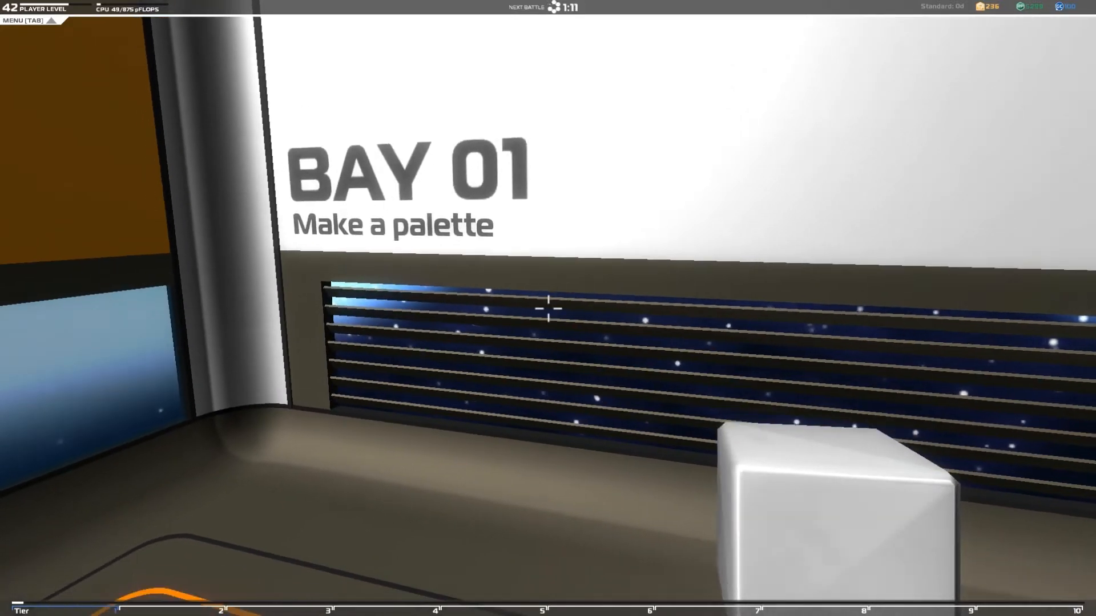
Pick a white chassis prism from the block inventory to place on the empty build table
key("Tab")
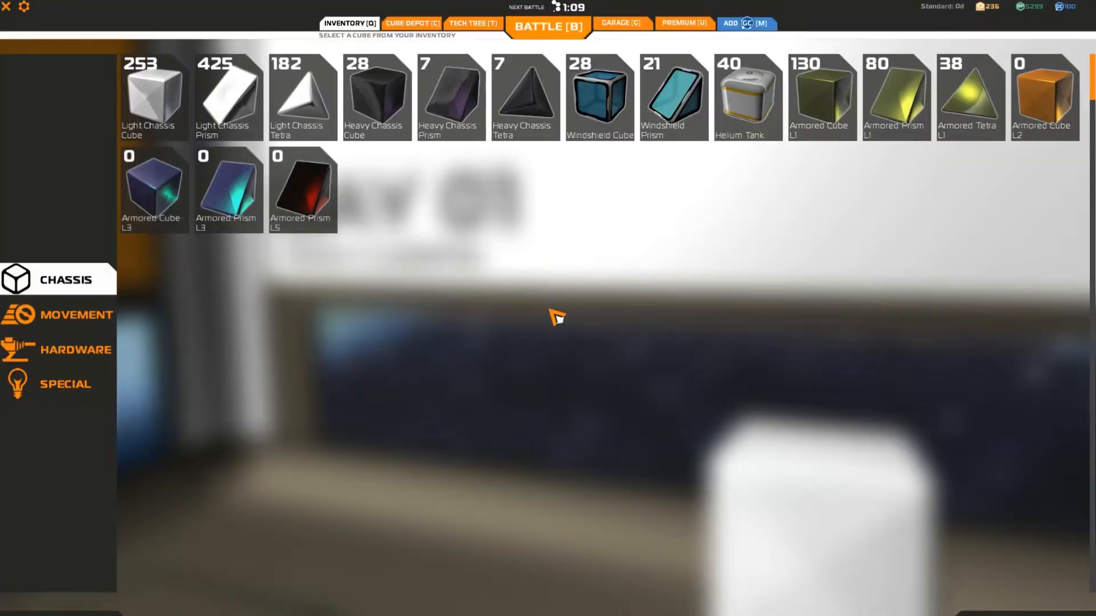
mouse_move(37, 349)
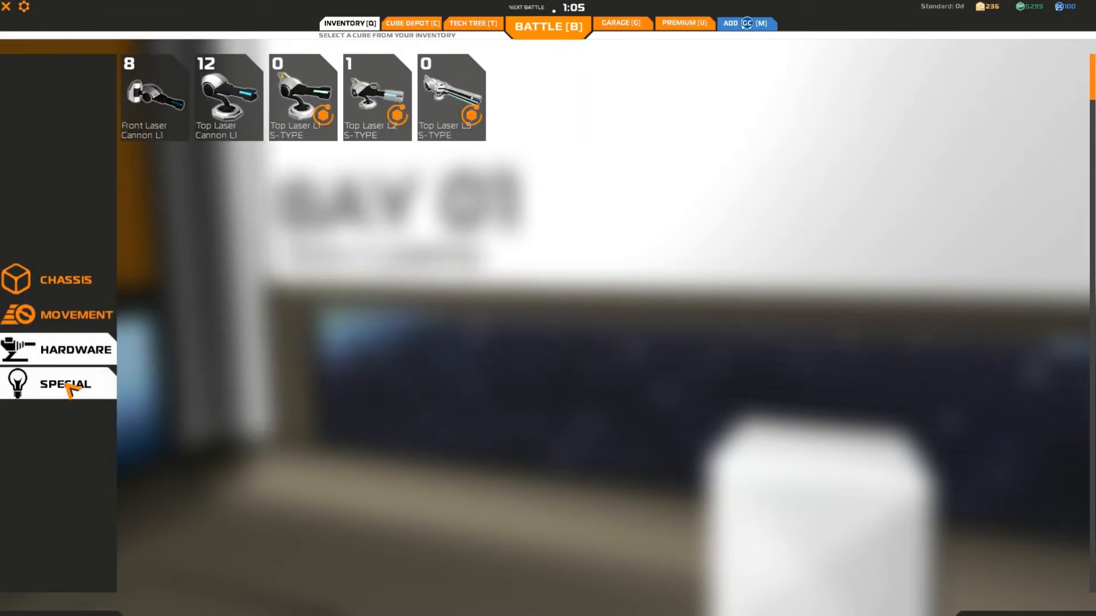
left_click(65, 280)
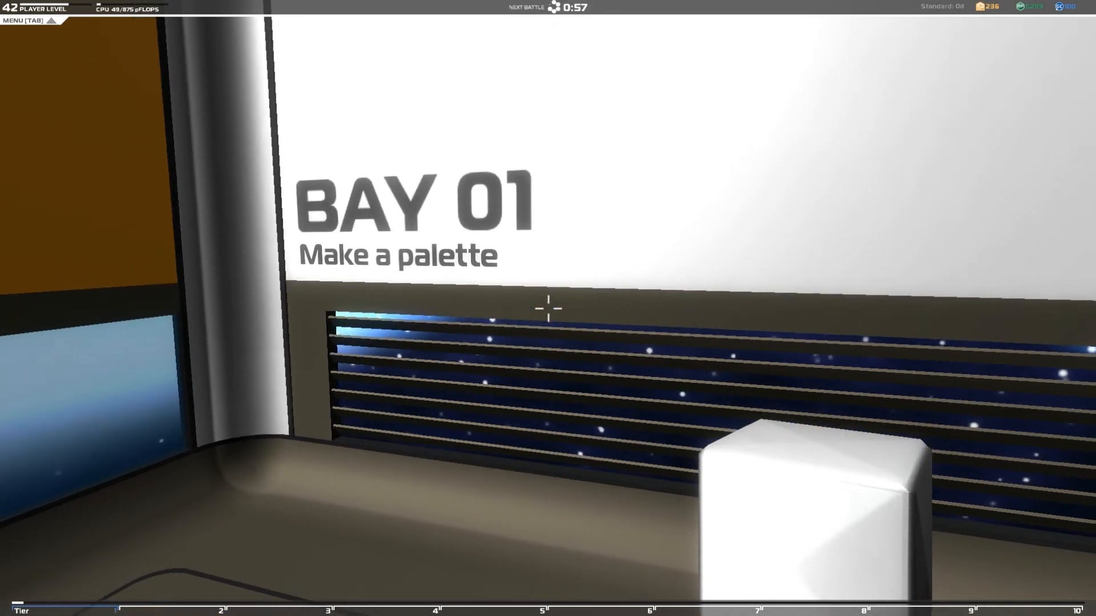
mouse_move(548, 308)
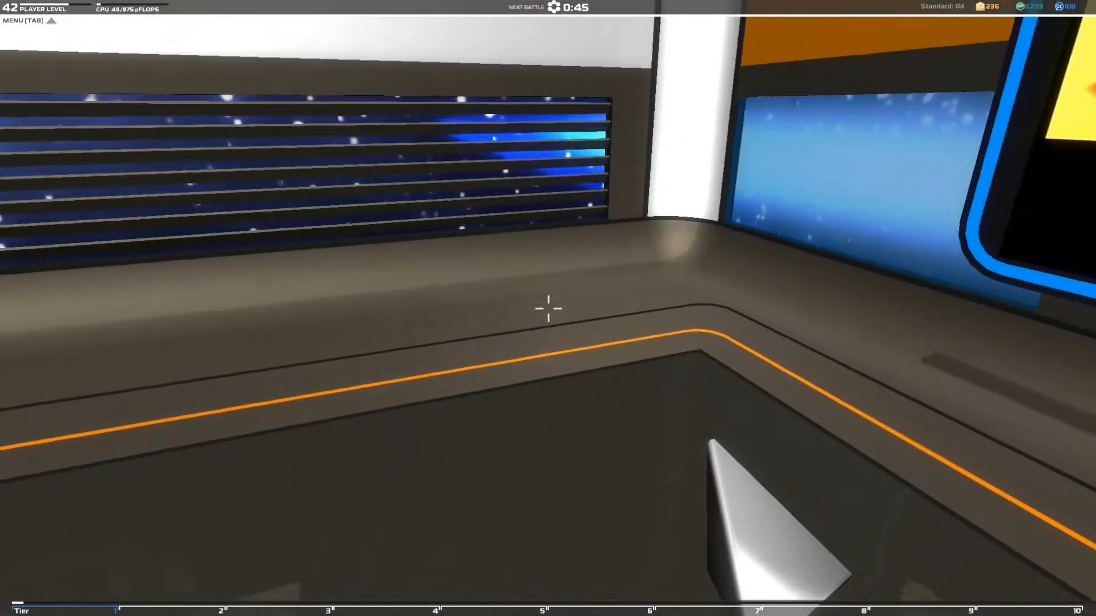
mouse_move(547, 308)
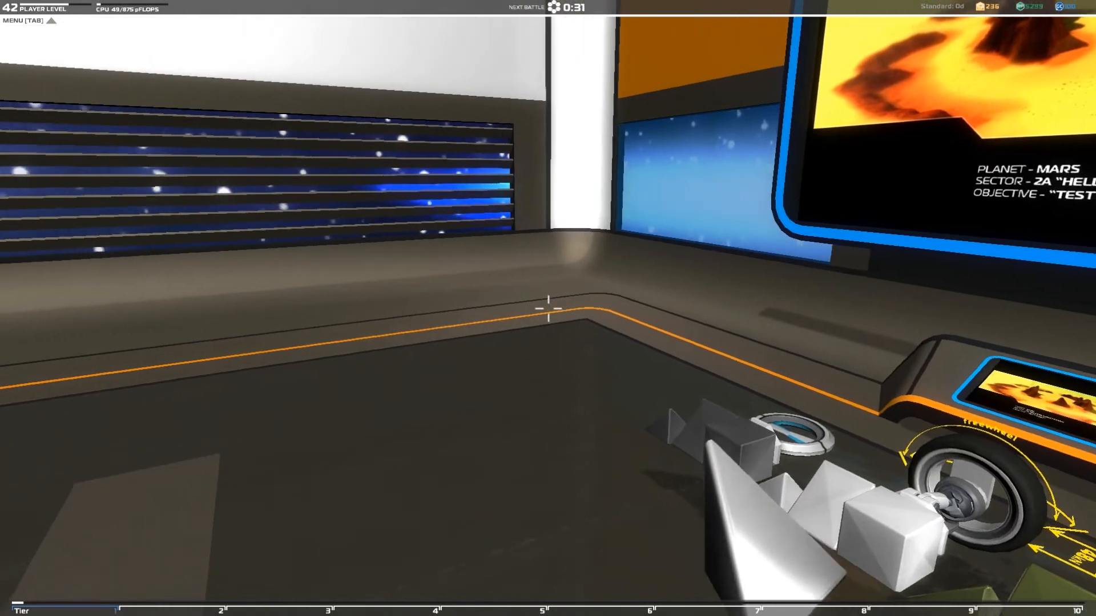
mouse_move(548, 302)
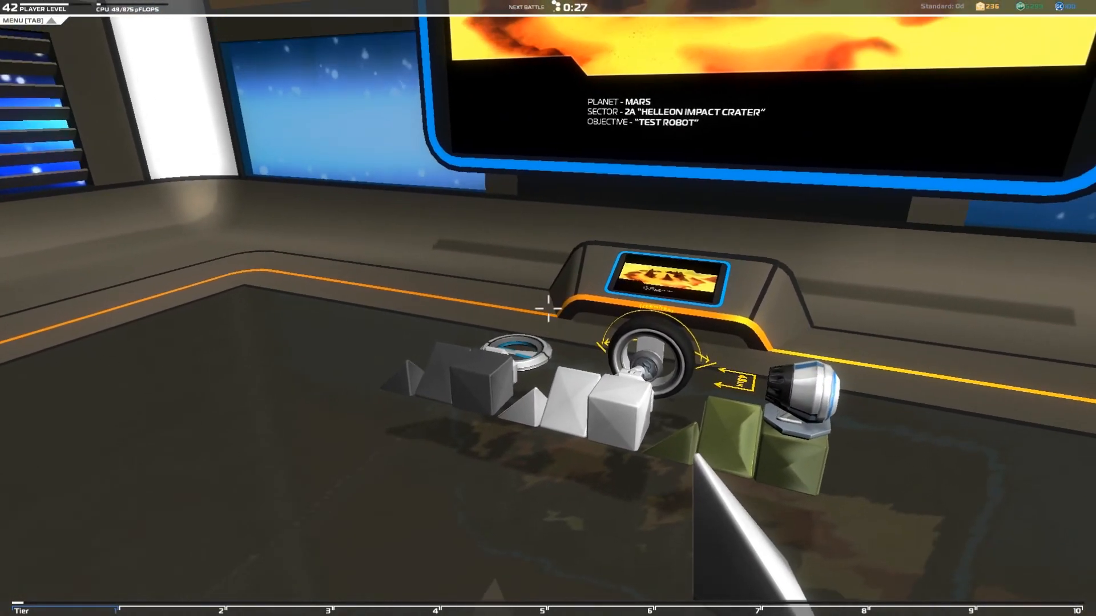
mouse_move(548, 311)
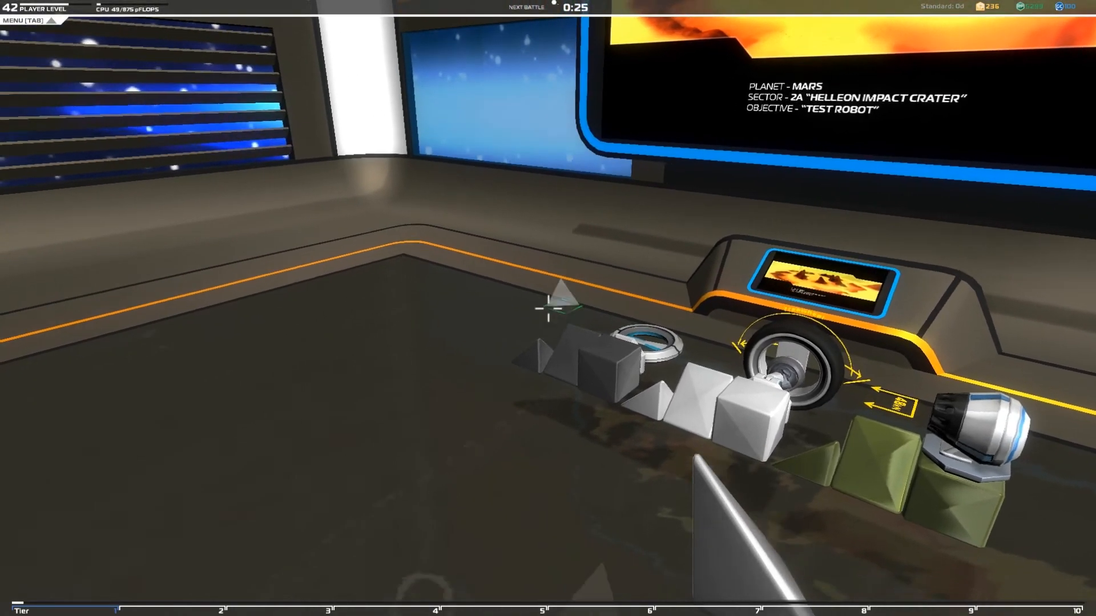